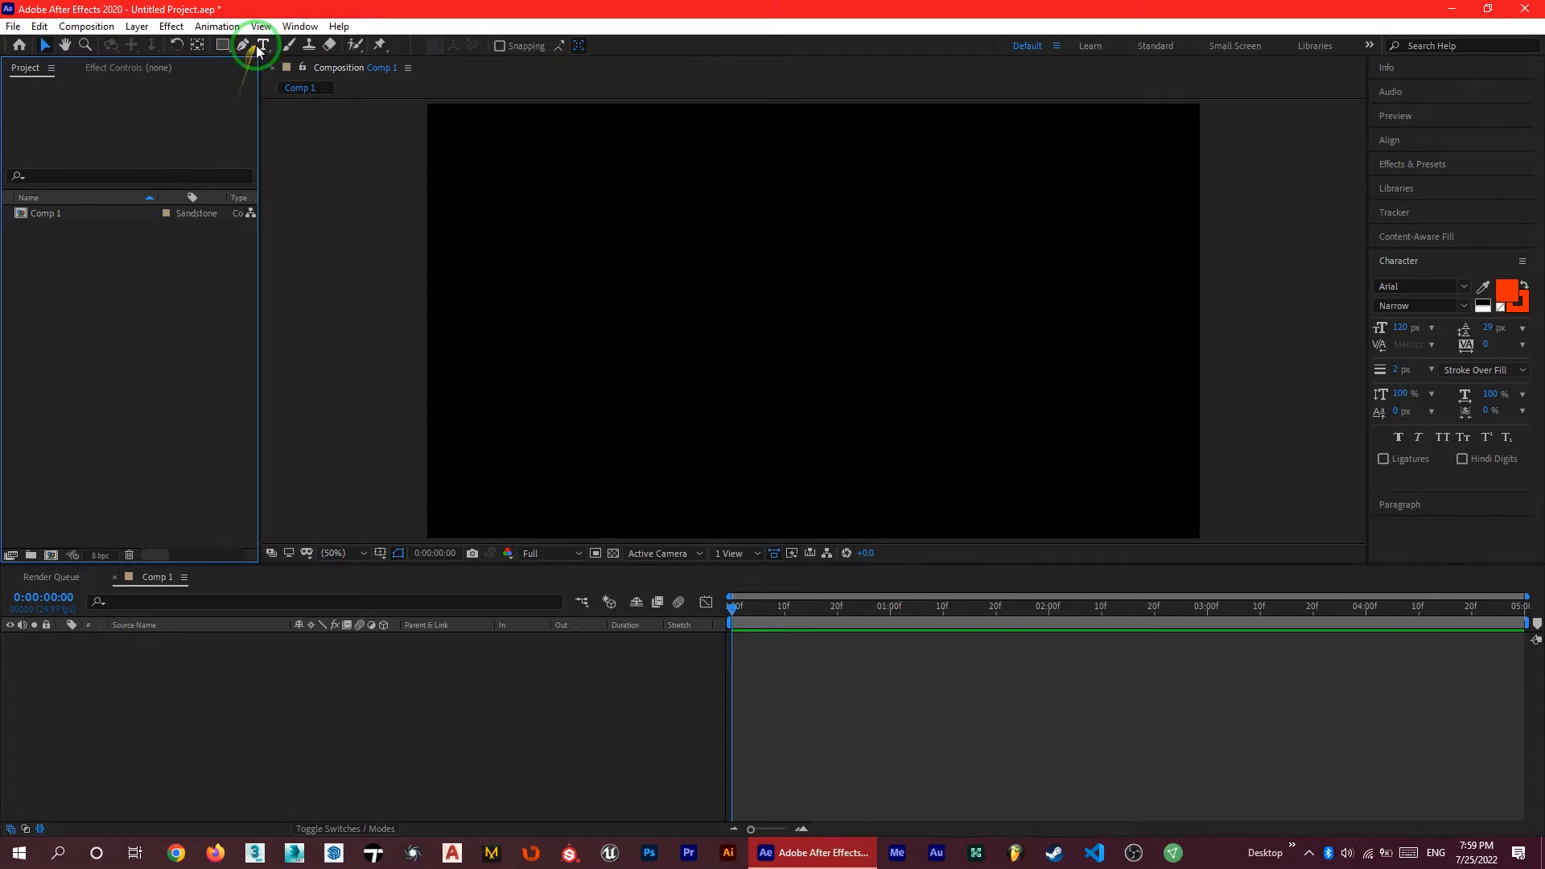
Create a text layer in the composition centre reading 'Ryan'.
left_click(747, 324)
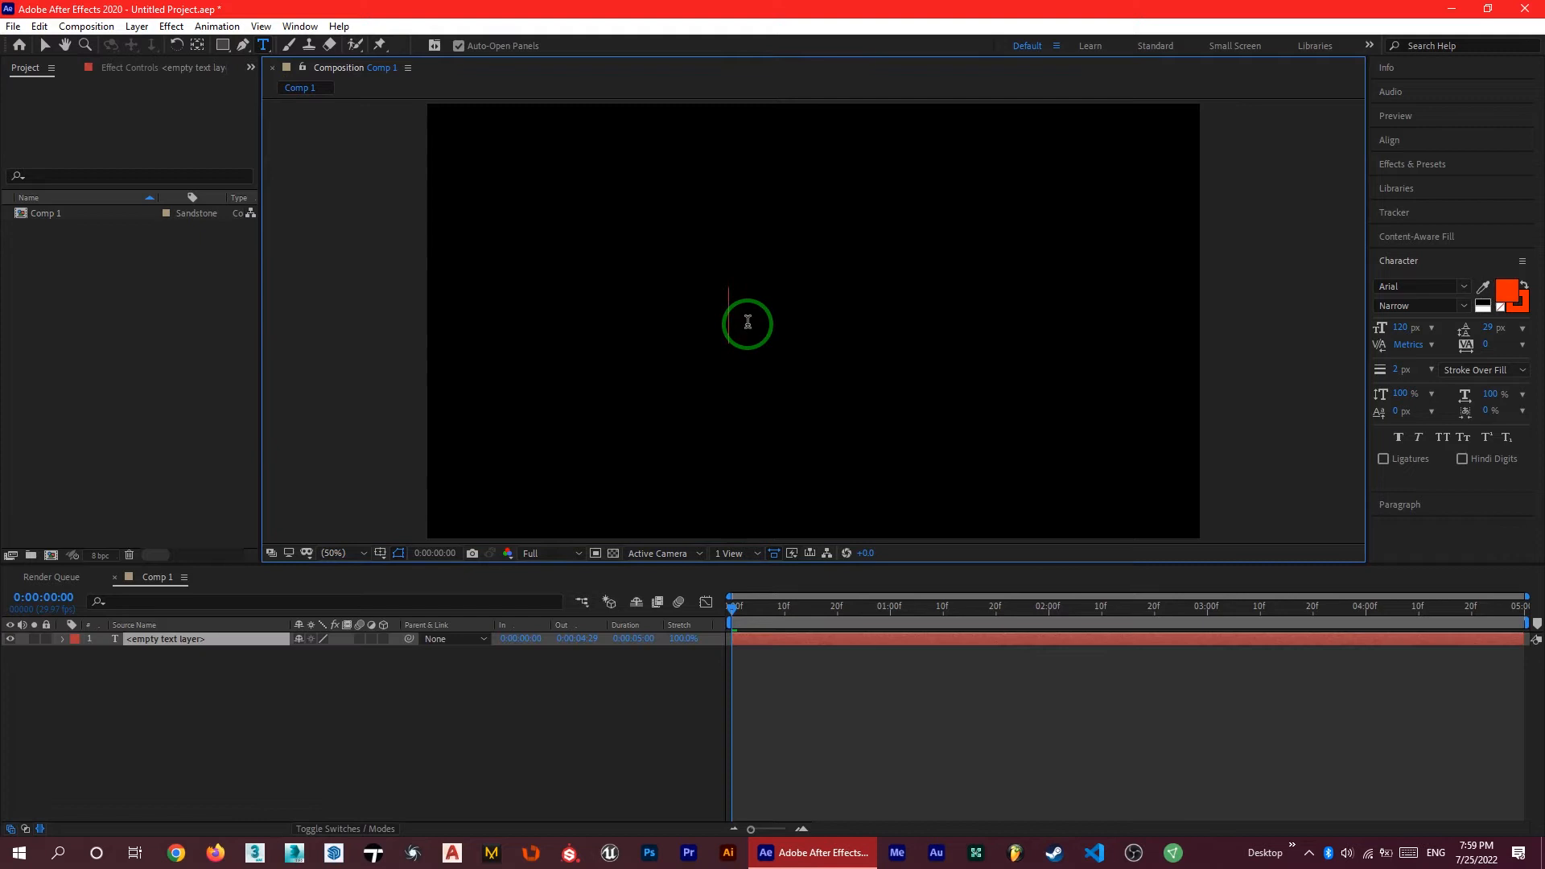
type("Ryan")
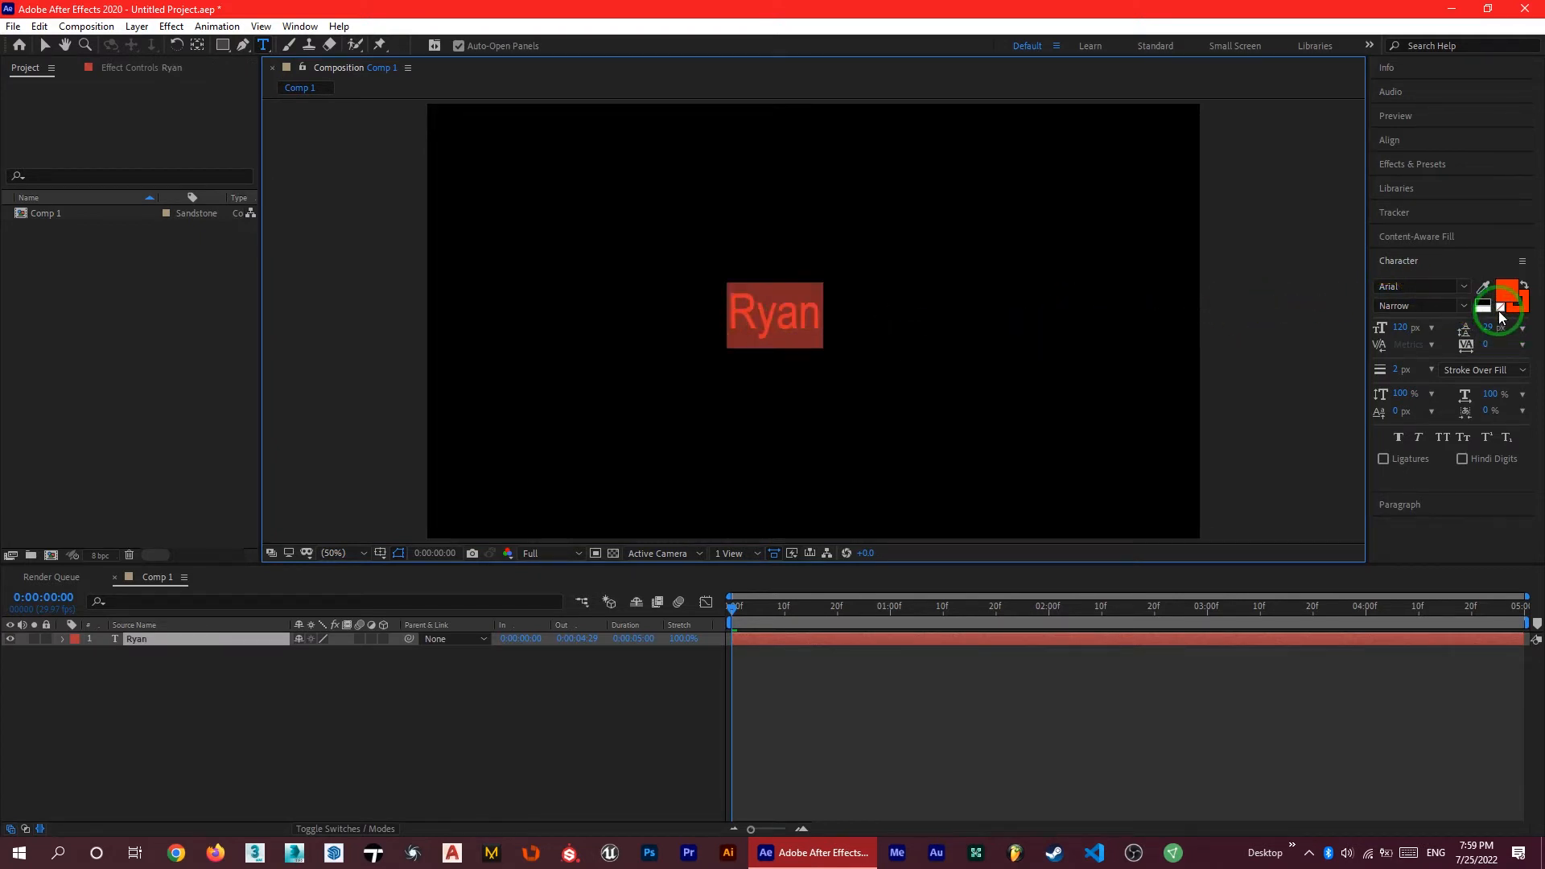
mouse_move(1498, 313)
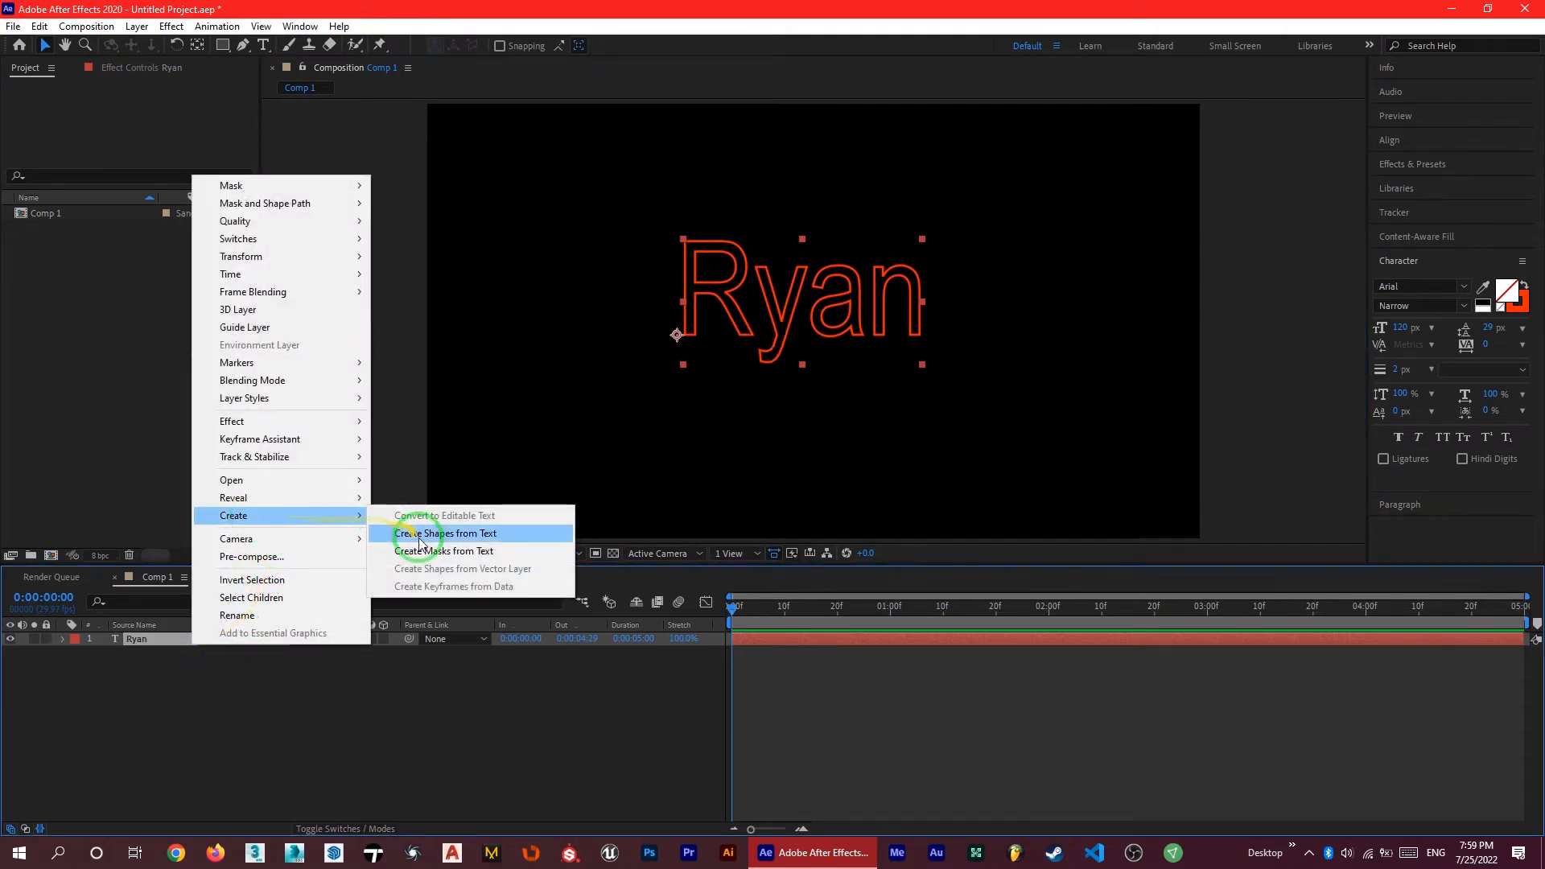
Create shapes from the Ryan text and select the 'Ryan Outlines' layer.
left_click(444, 533)
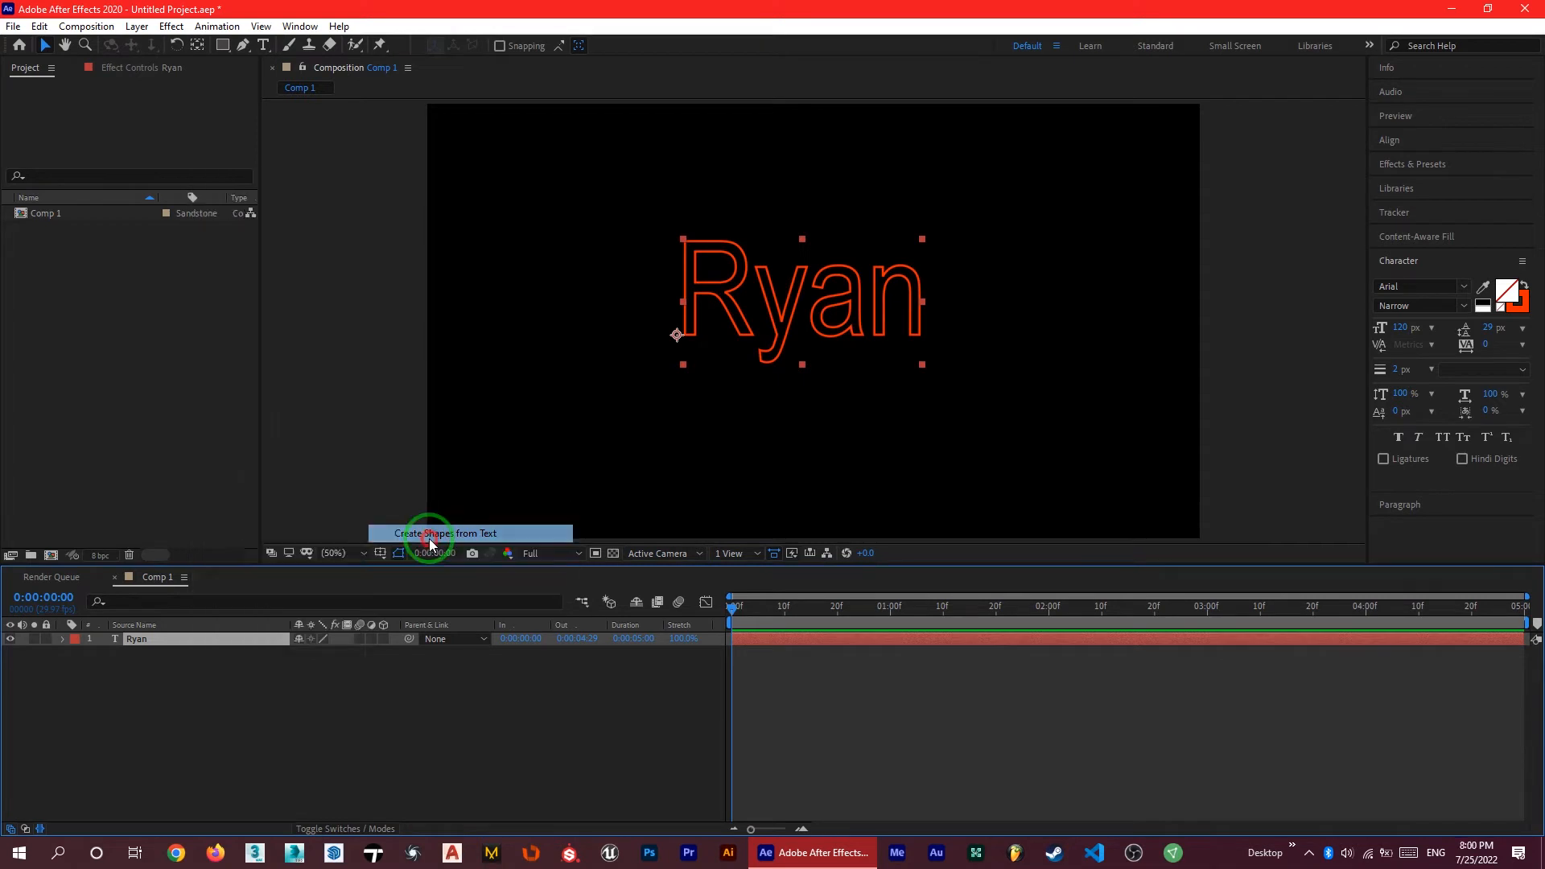
left_click(448, 533)
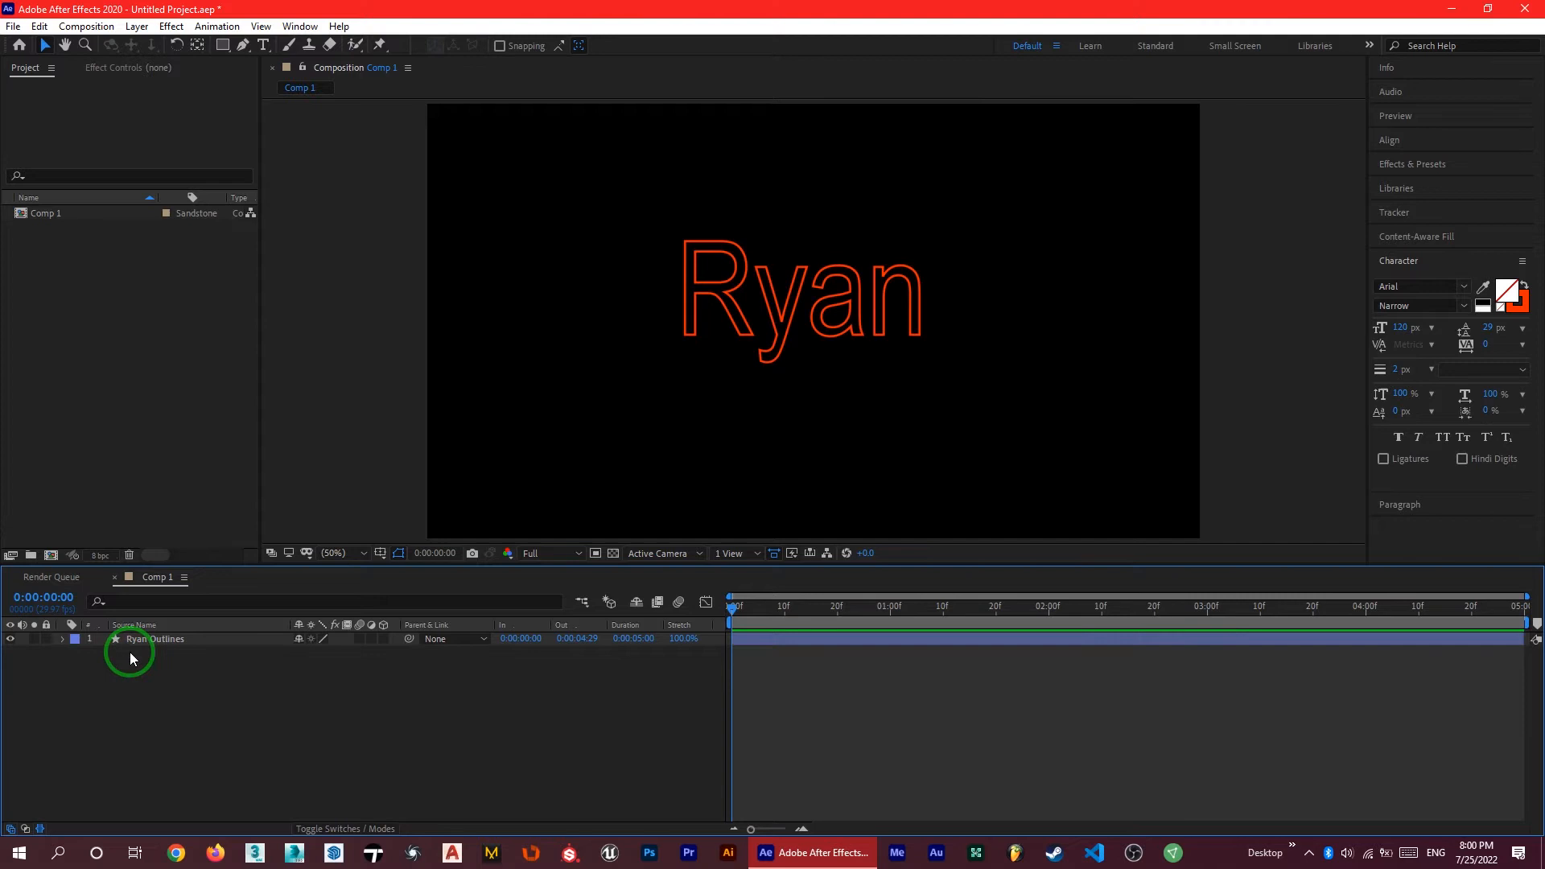
Add Trim Paths to Ryan Outlines and expand Trim Paths 1's Start, End, Offset.
left_click(153, 638)
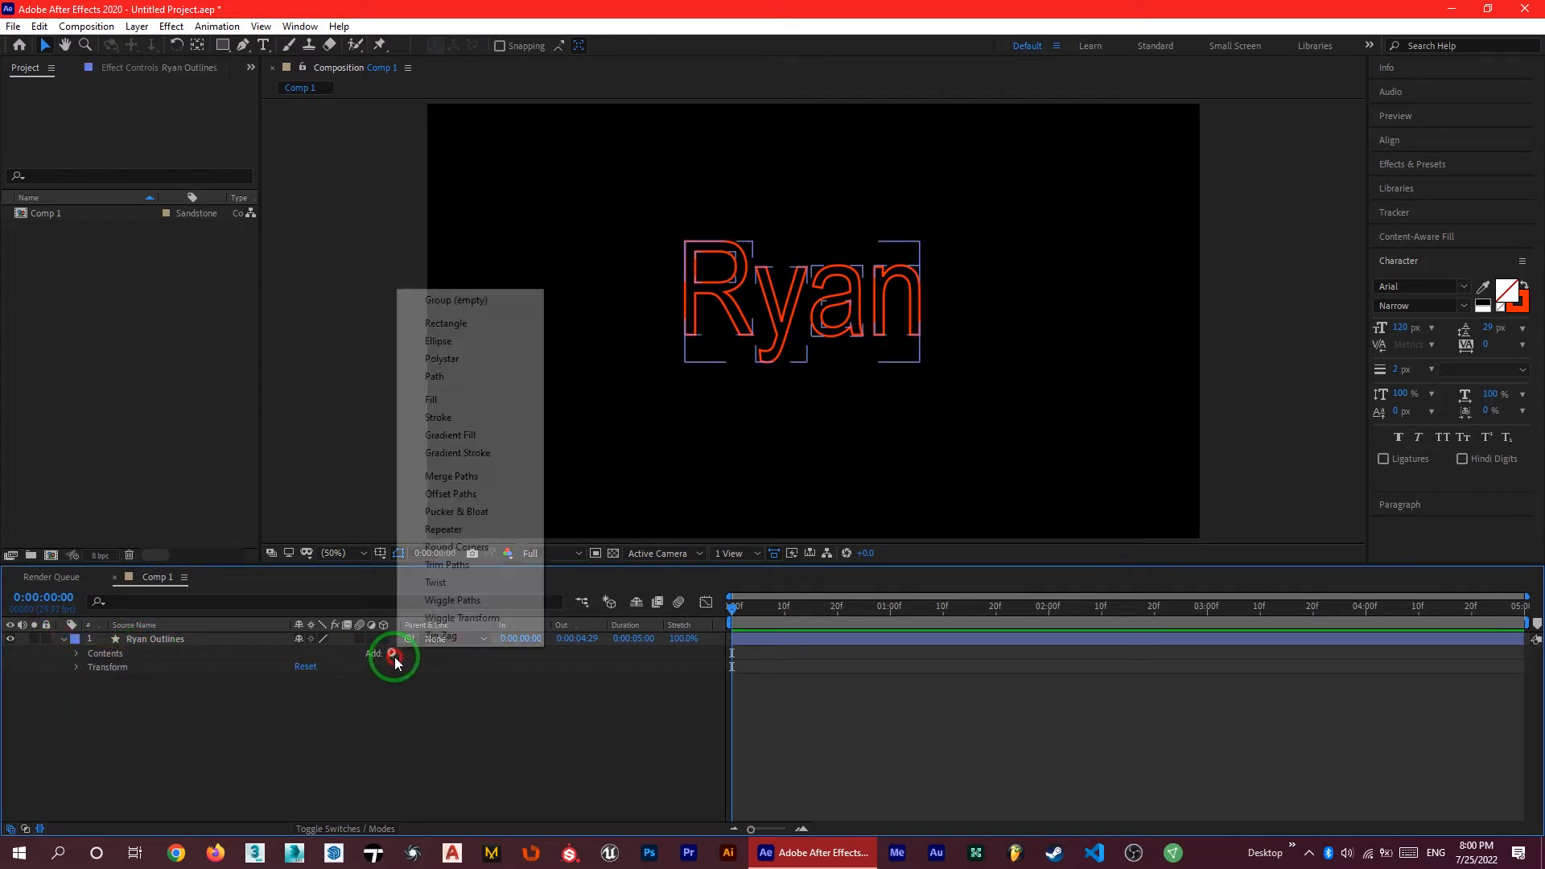
left_click(447, 564)
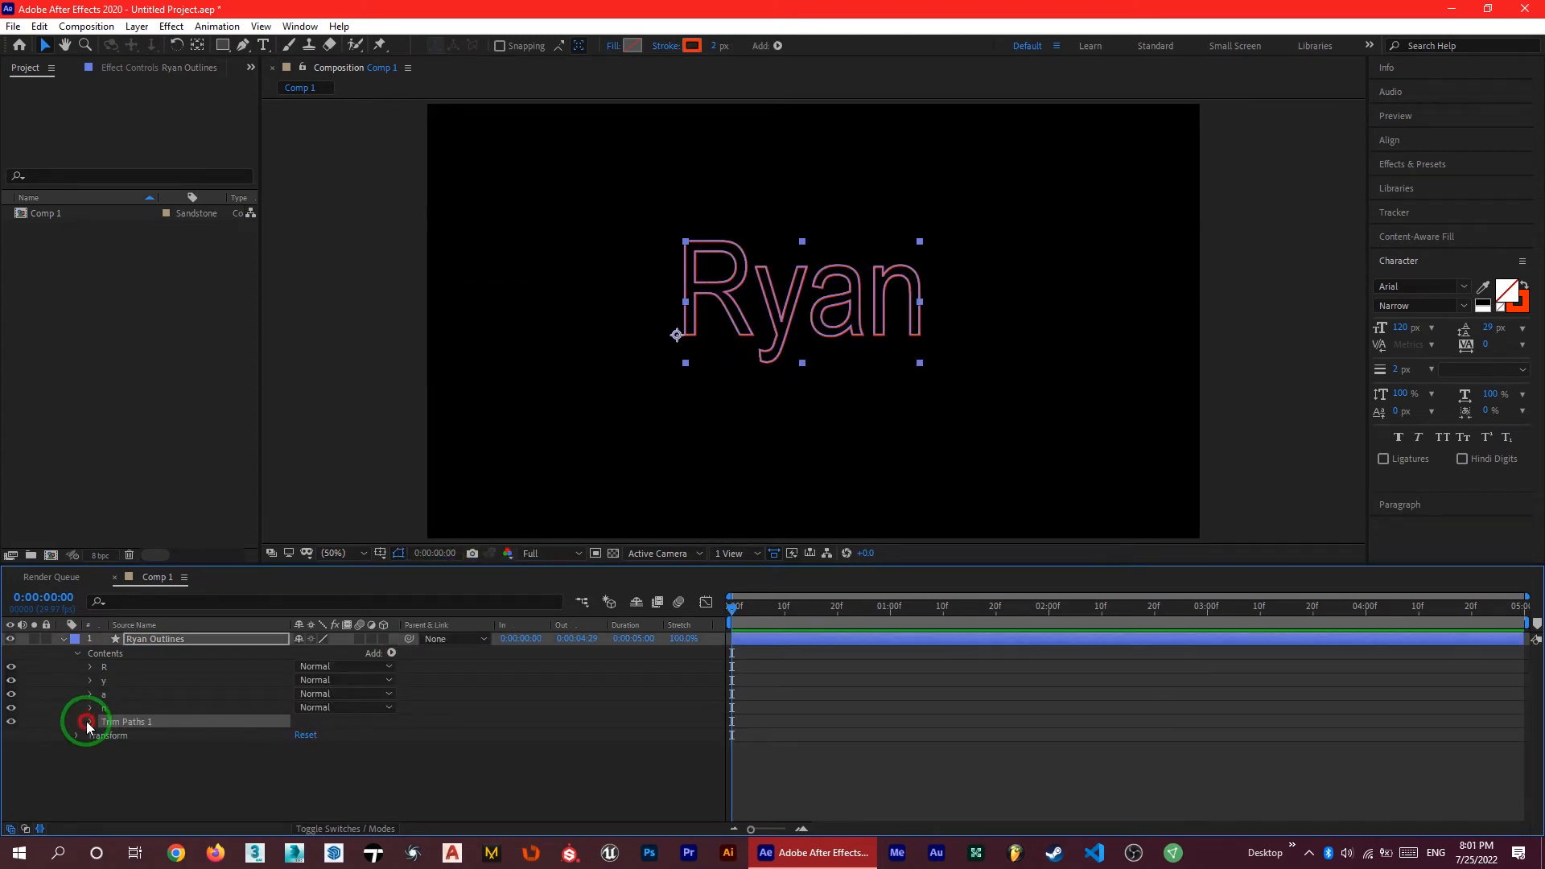
left_click(78, 721)
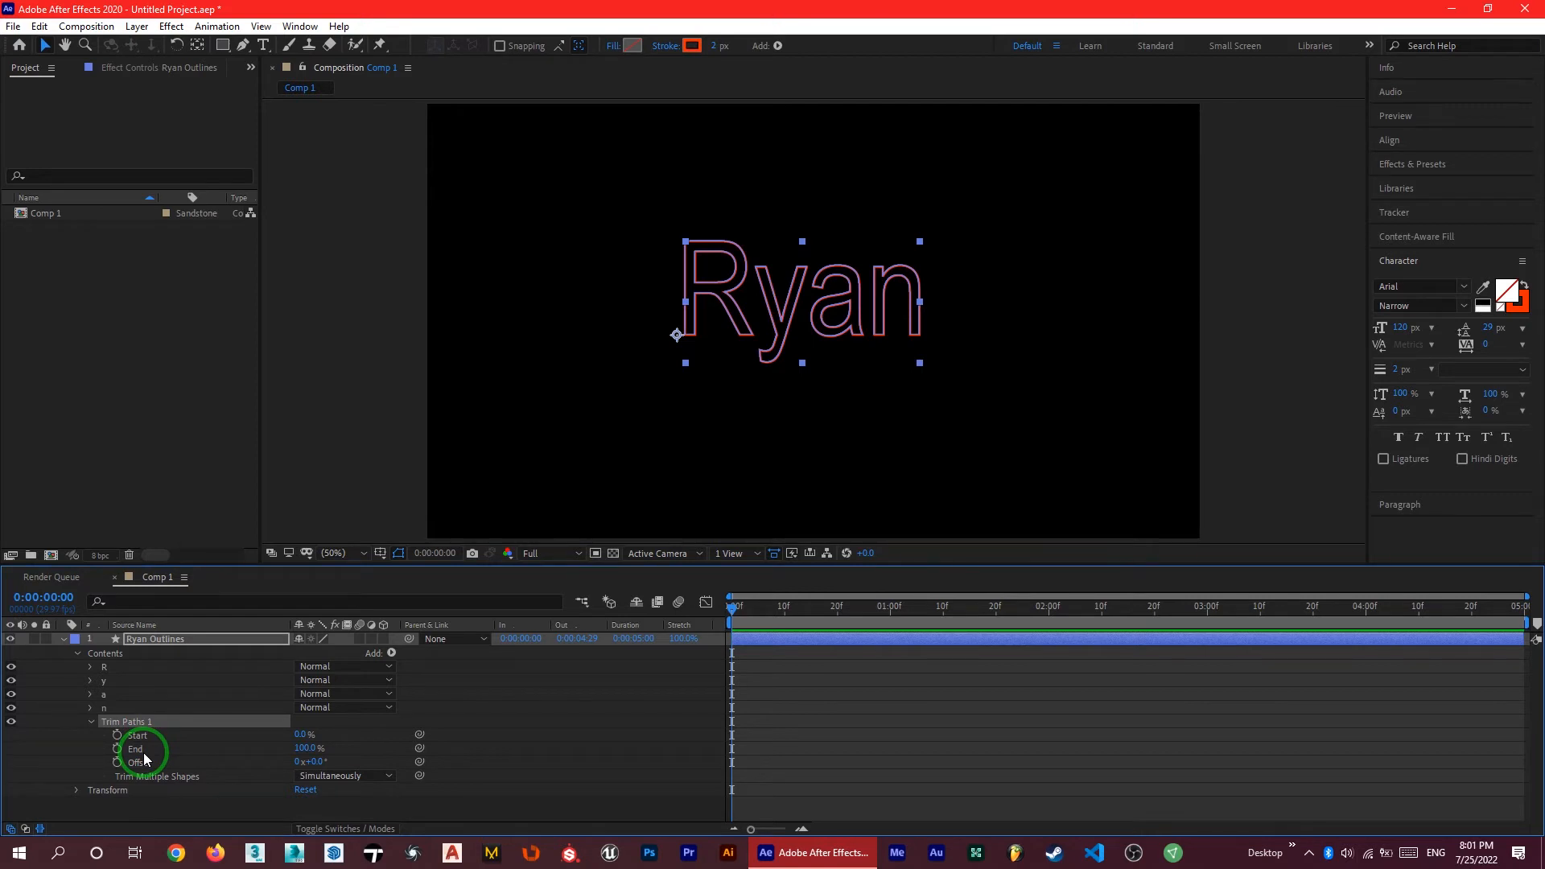
Set Trim Paths End to 0% and keyframe Start at 0, 2 and 4 seconds.
double_click(306, 748)
type("0")
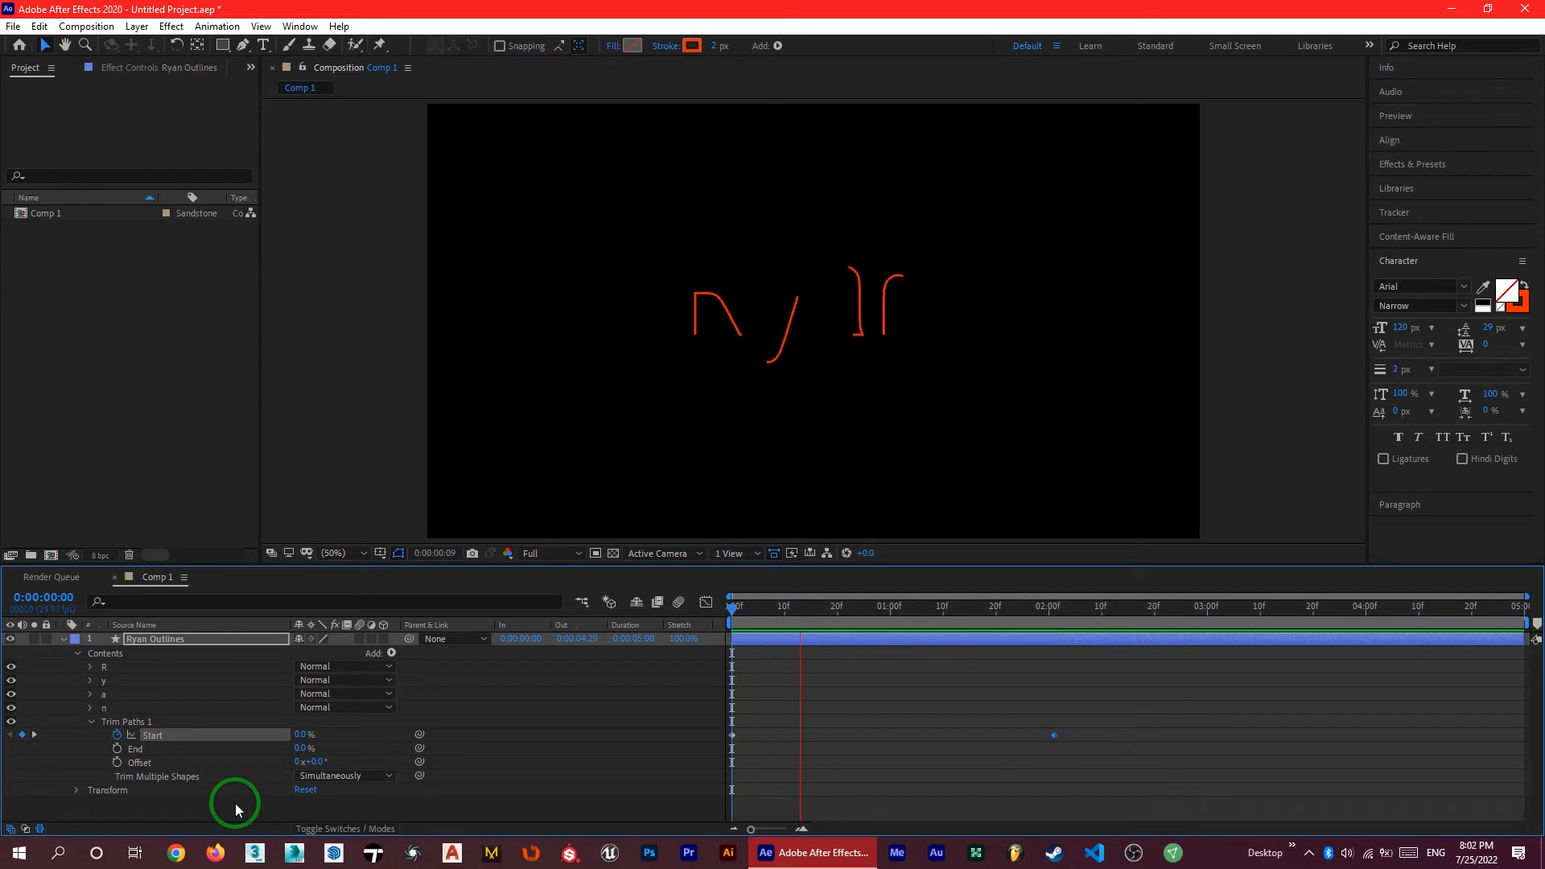
left_click(1116, 605)
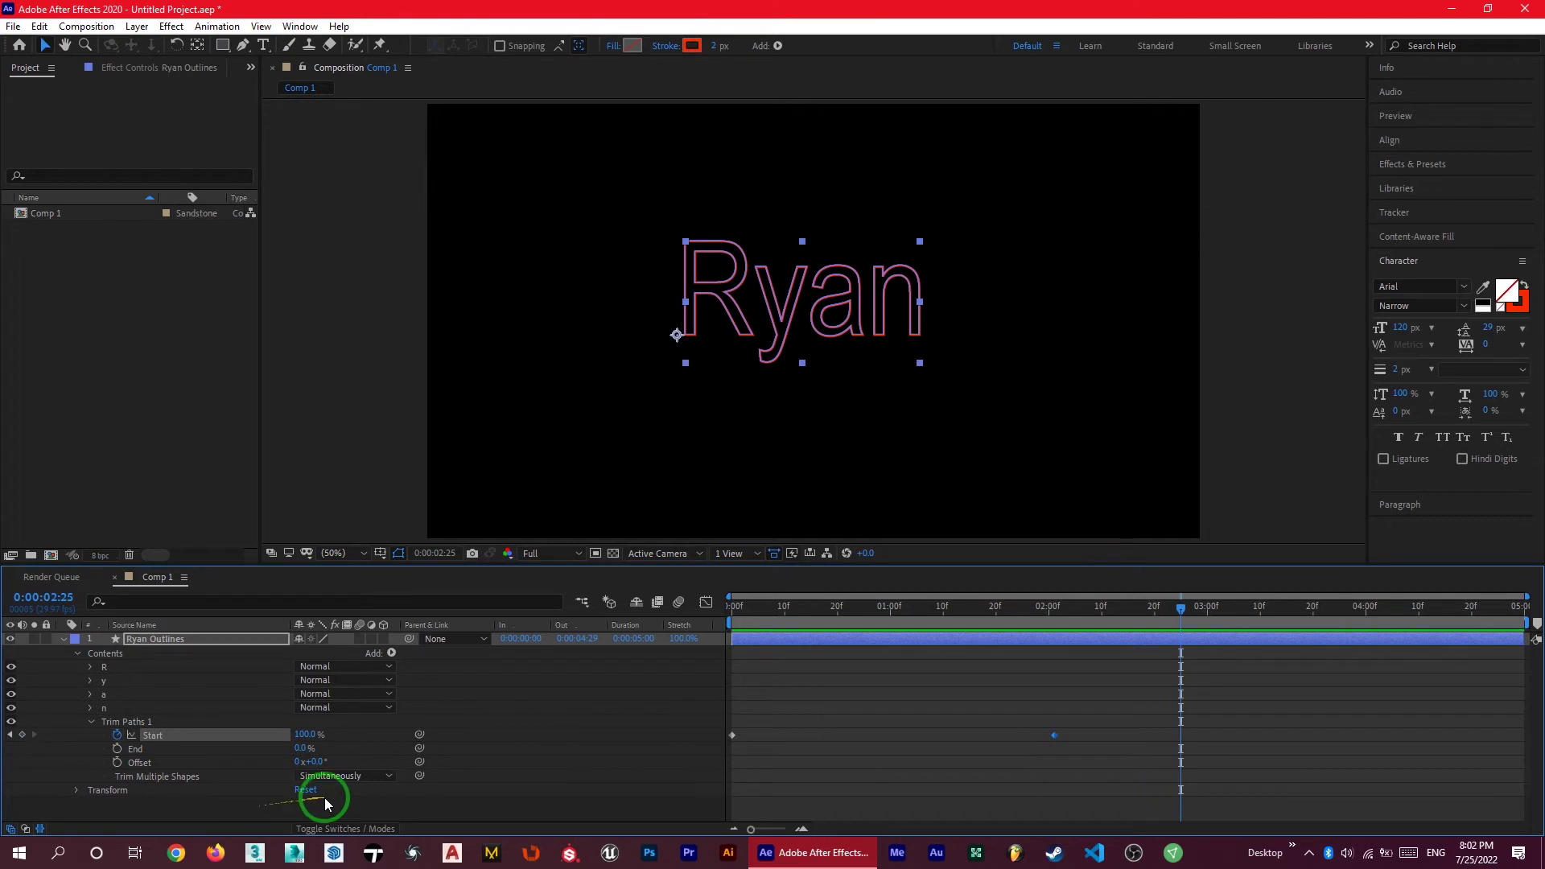
left_click(1393, 606)
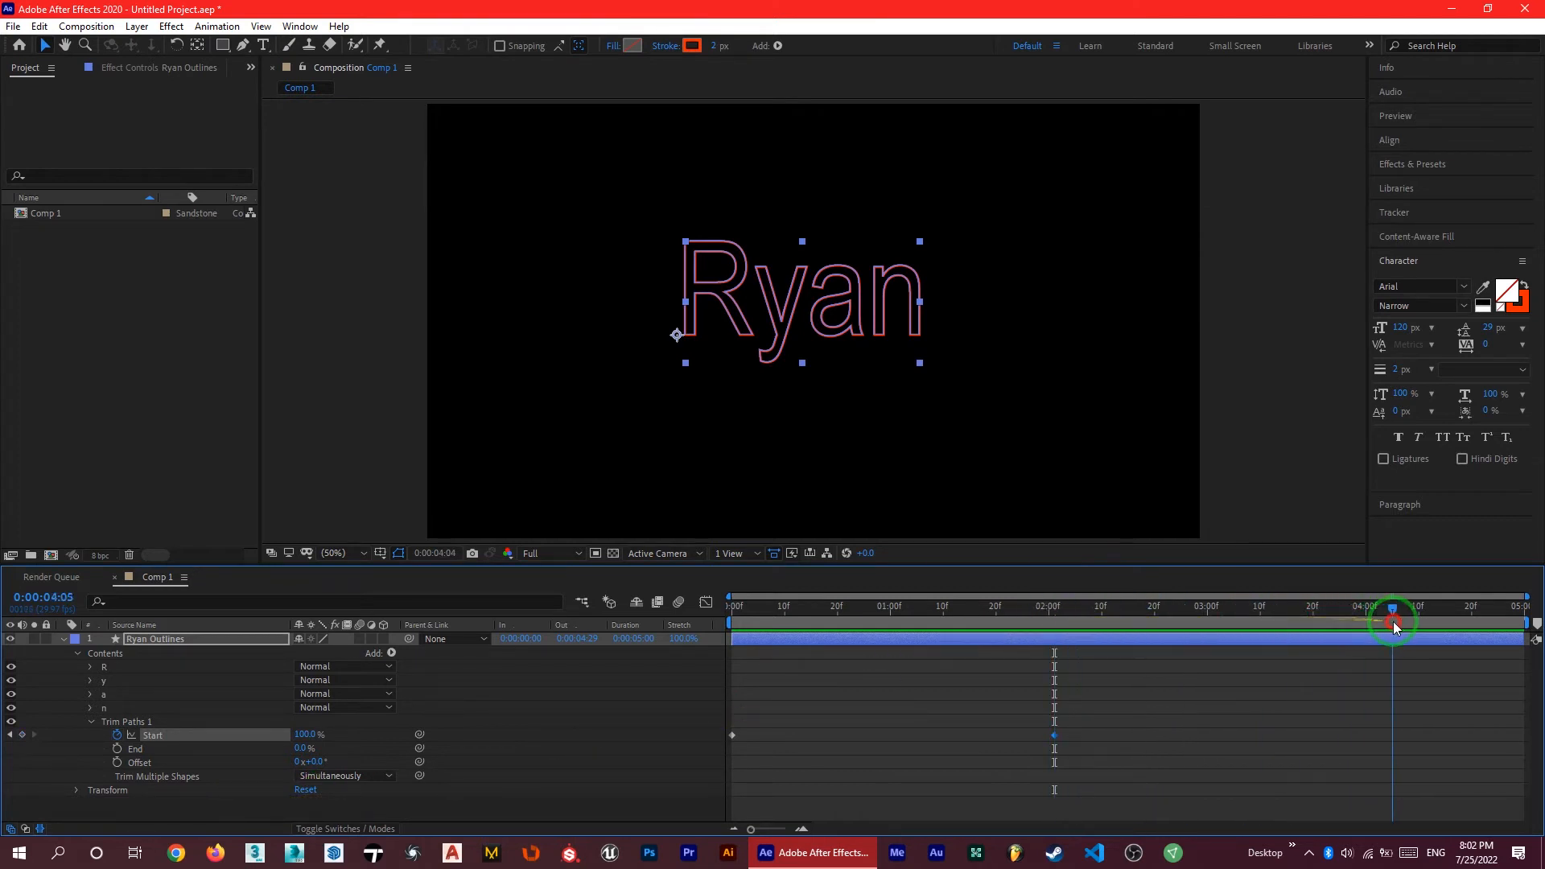
double_click(307, 735)
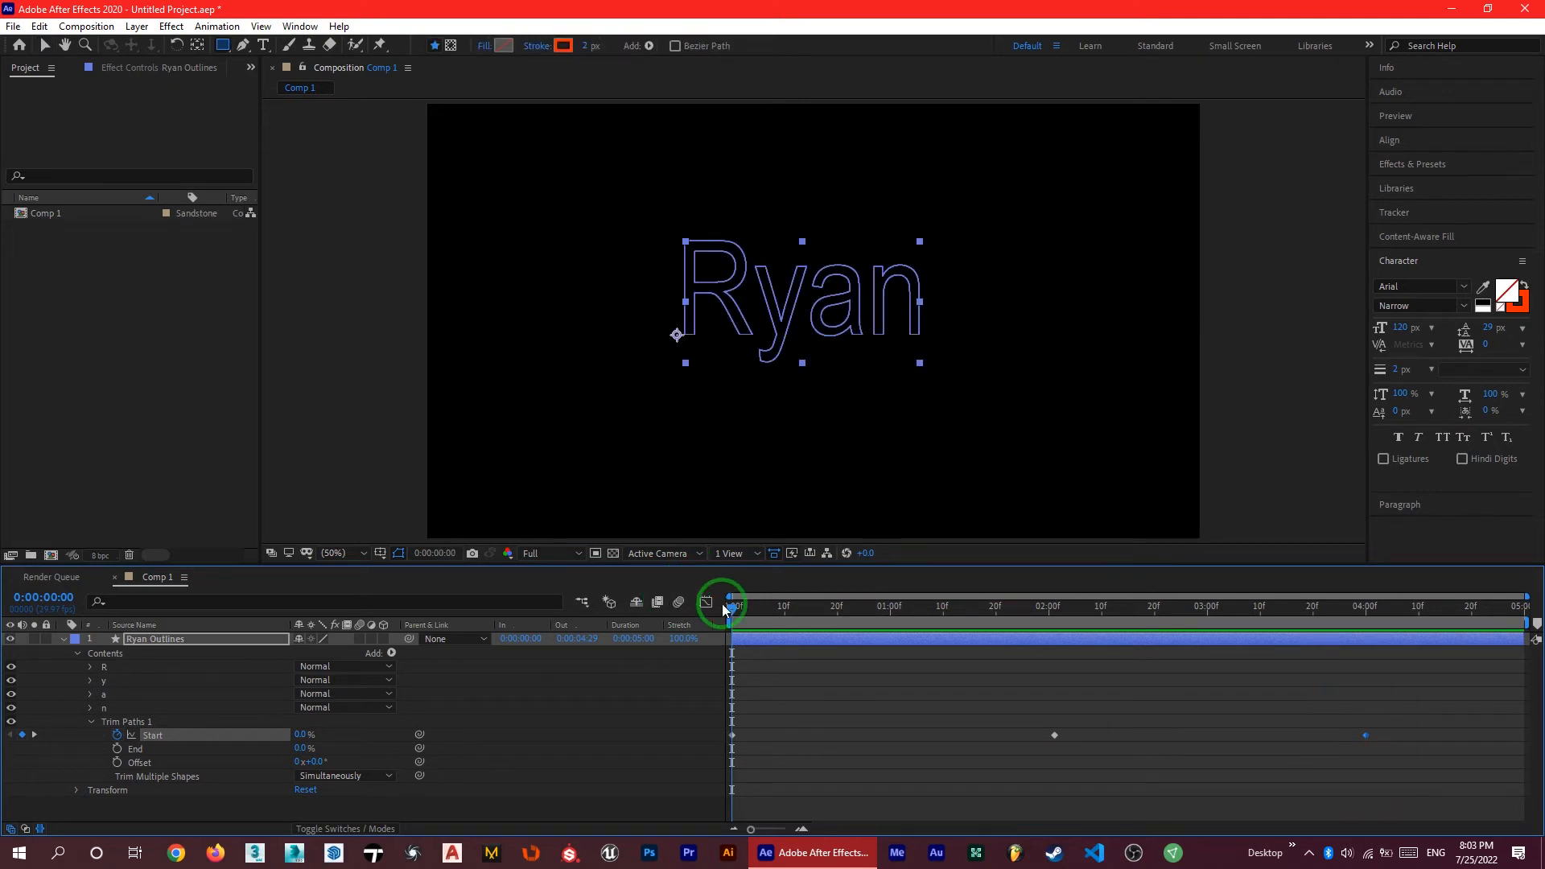
Add Trim Paths to the rectangle shape layer's contents.
left_click(62, 638)
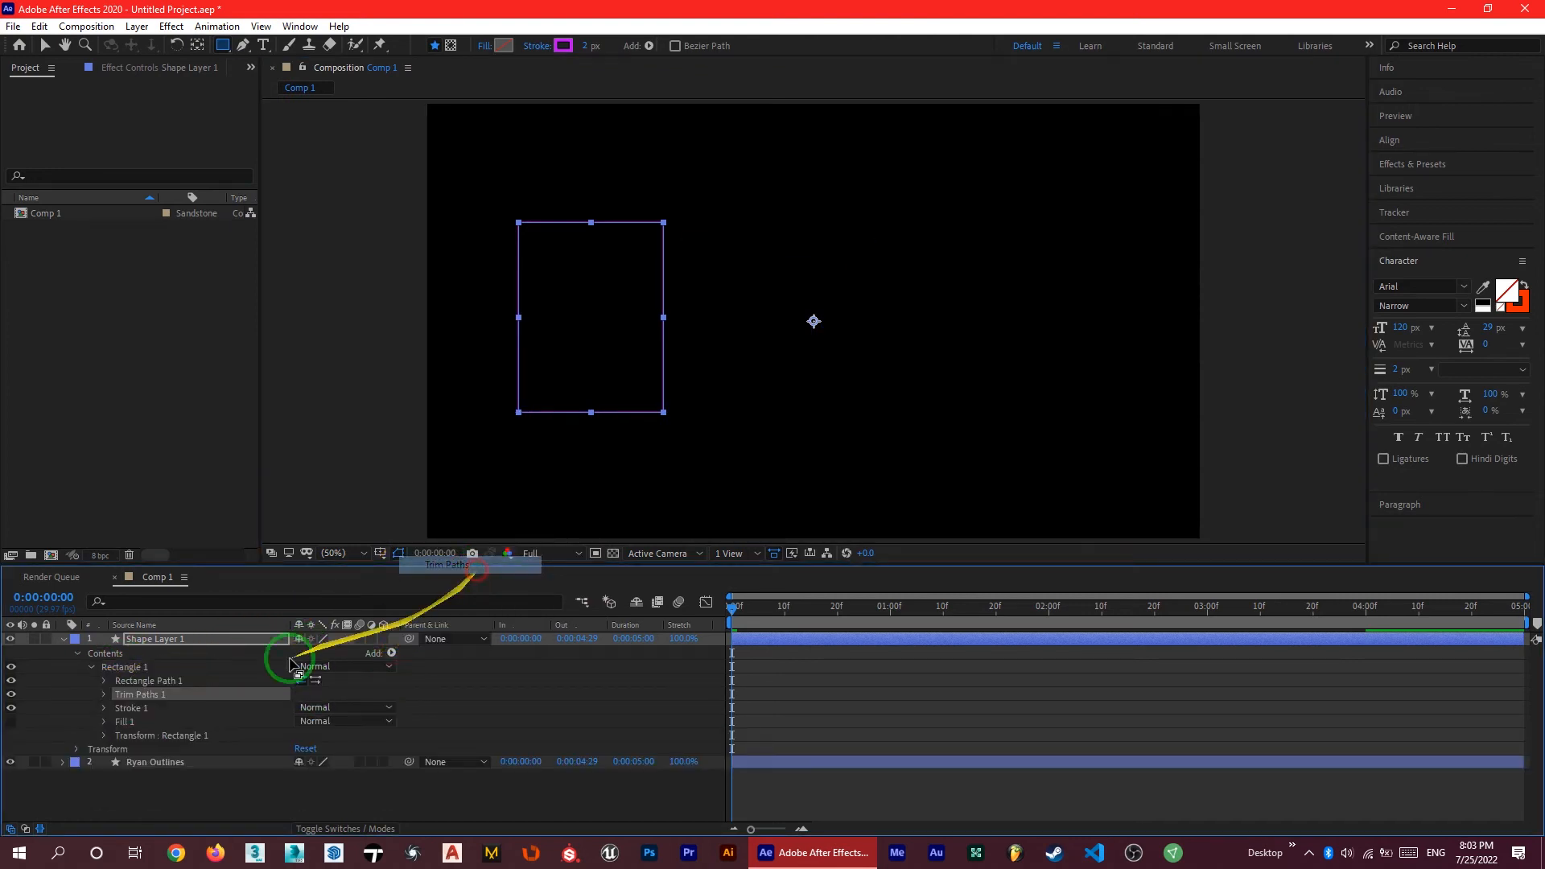
left_click(102, 694)
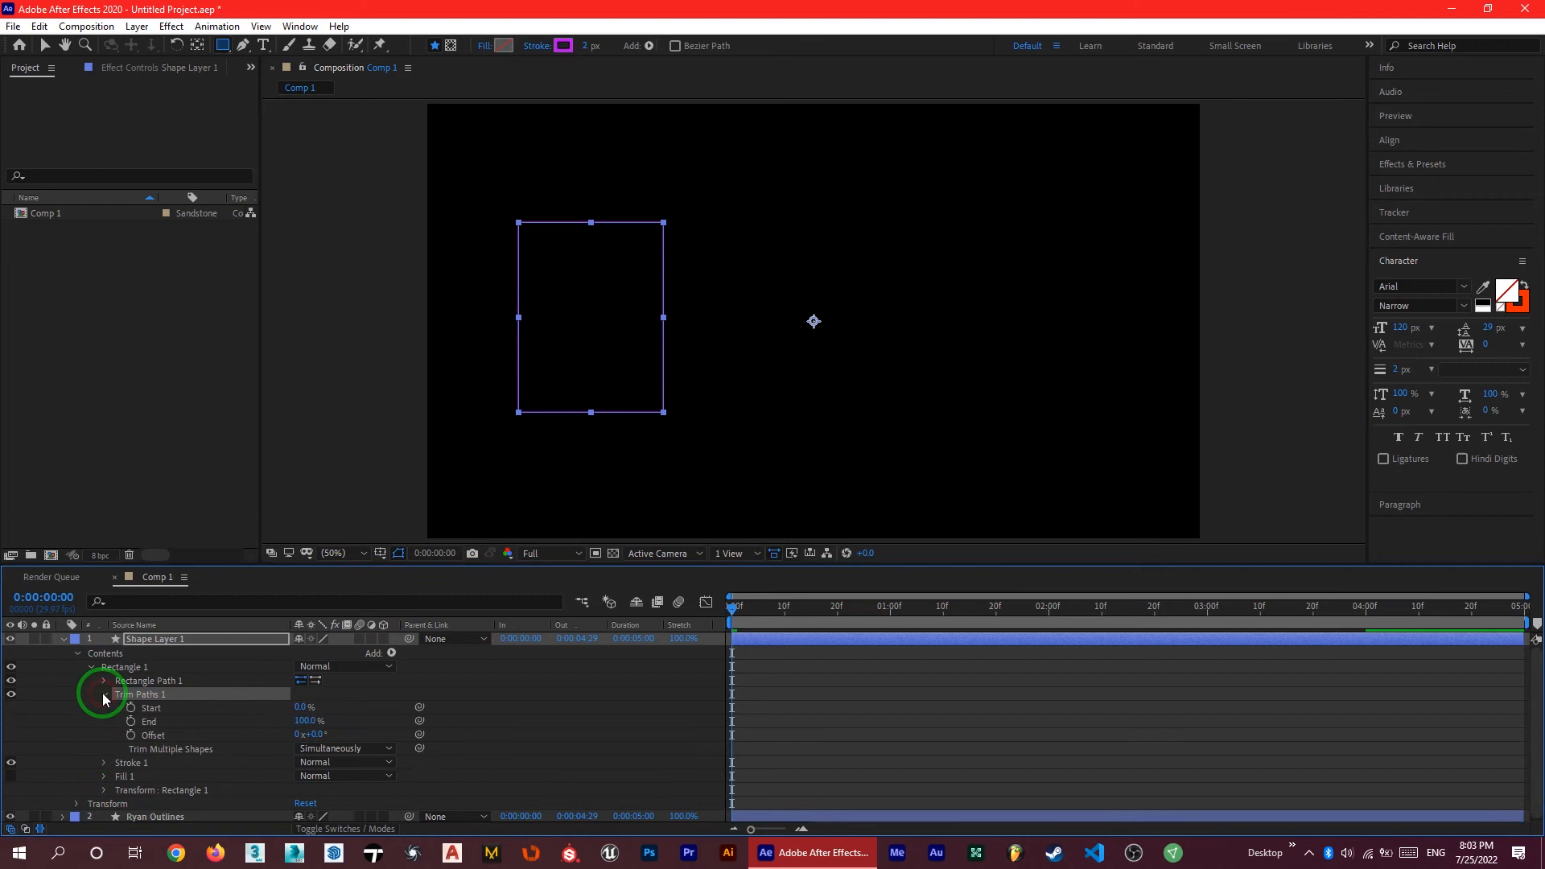
Keyframe the rectangle's Trim Start from 0% at 0s to 100% at 2 seconds.
left_click(102, 694)
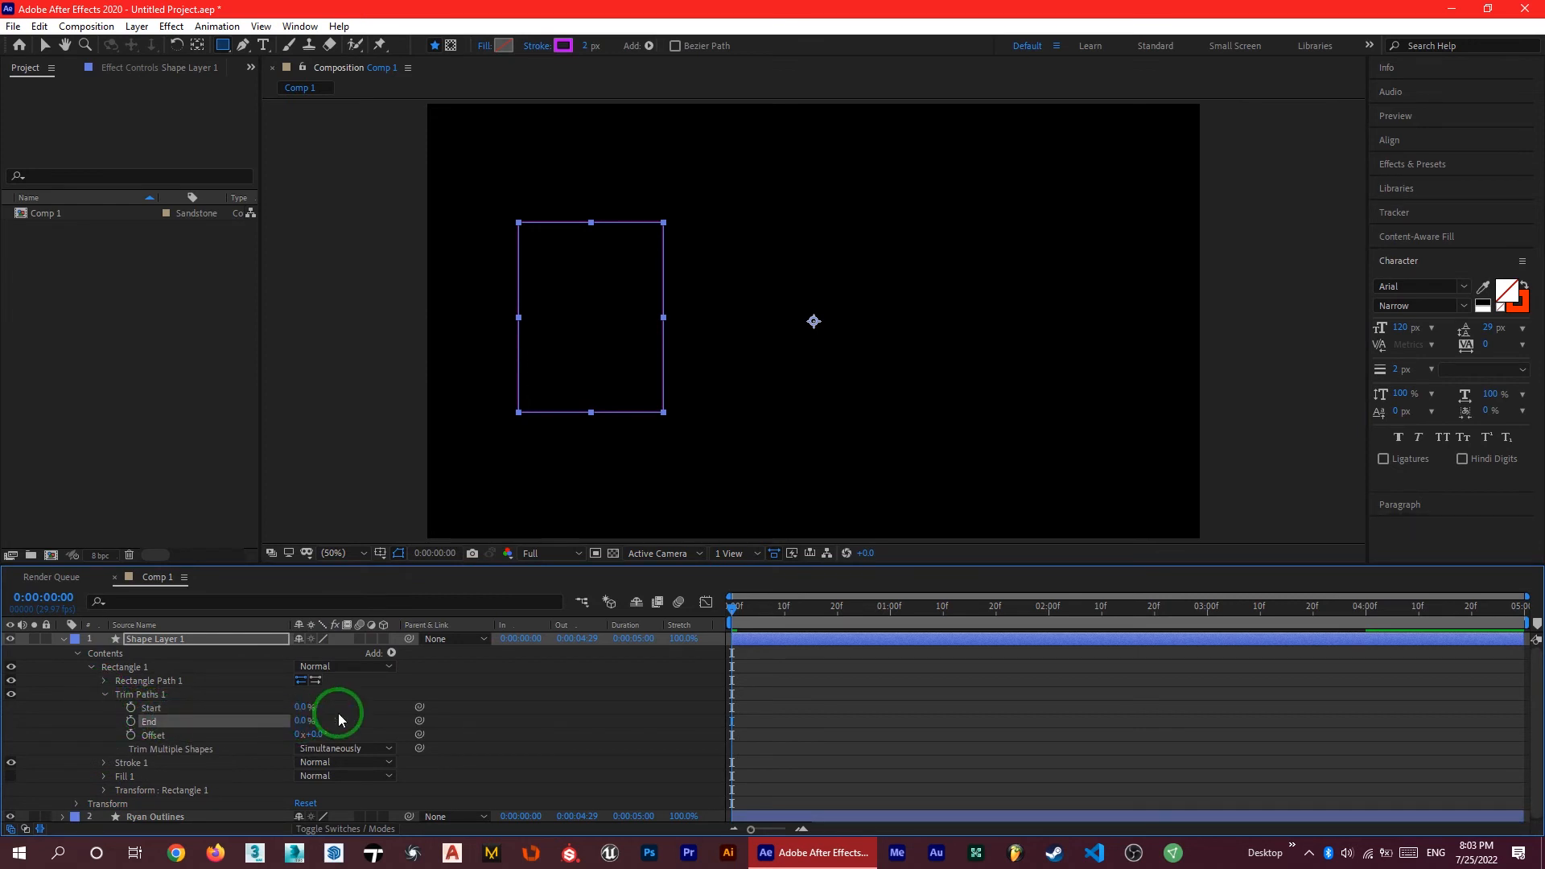
left_click(153, 708)
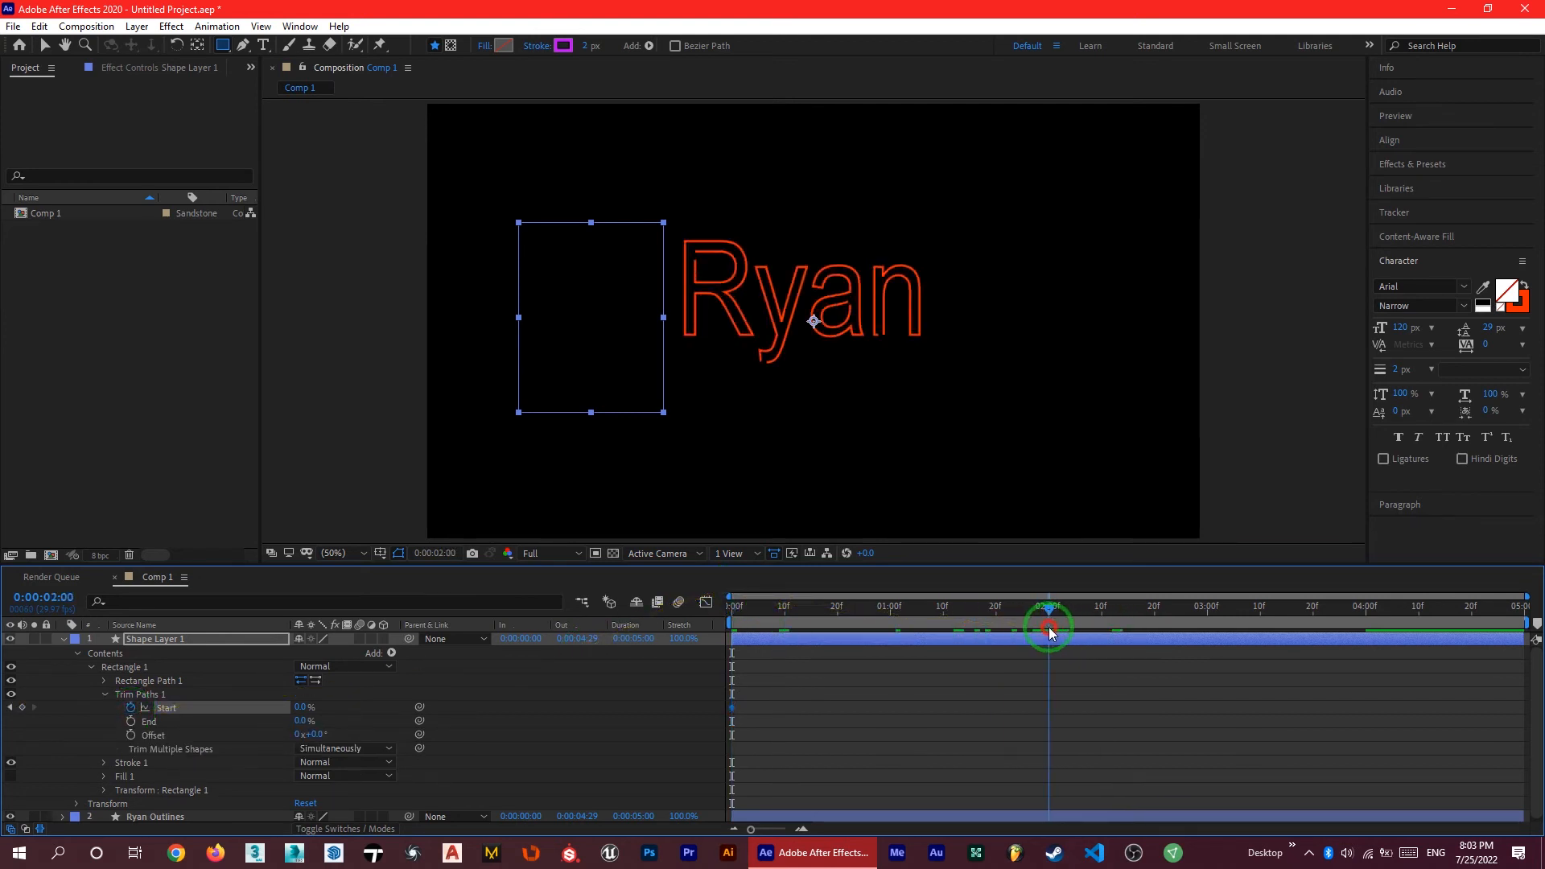
double_click(305, 707)
type("100")
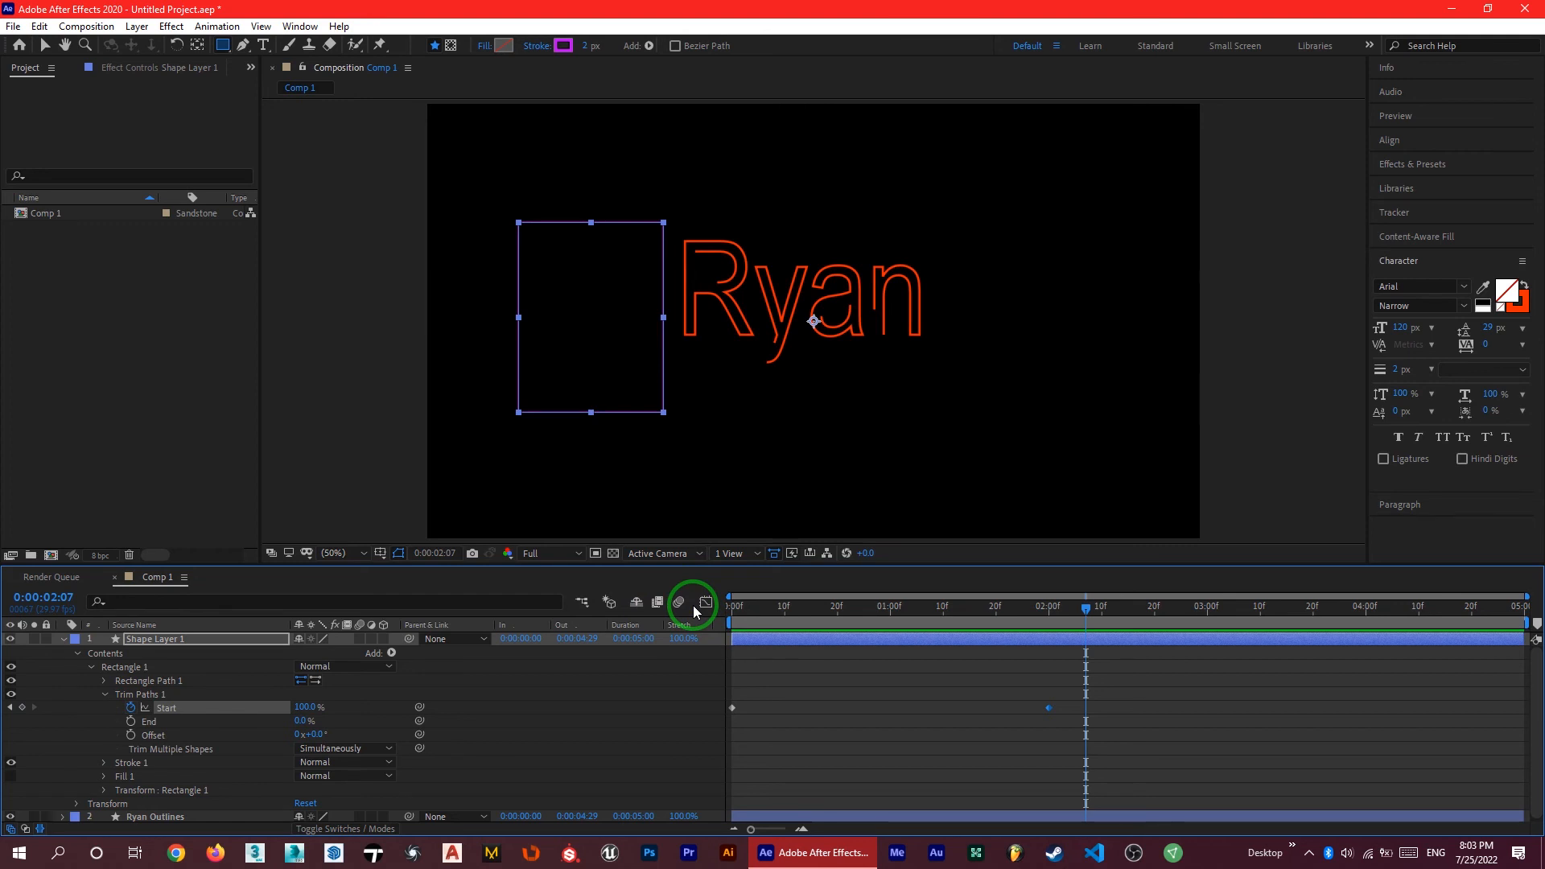
mouse_move(167, 715)
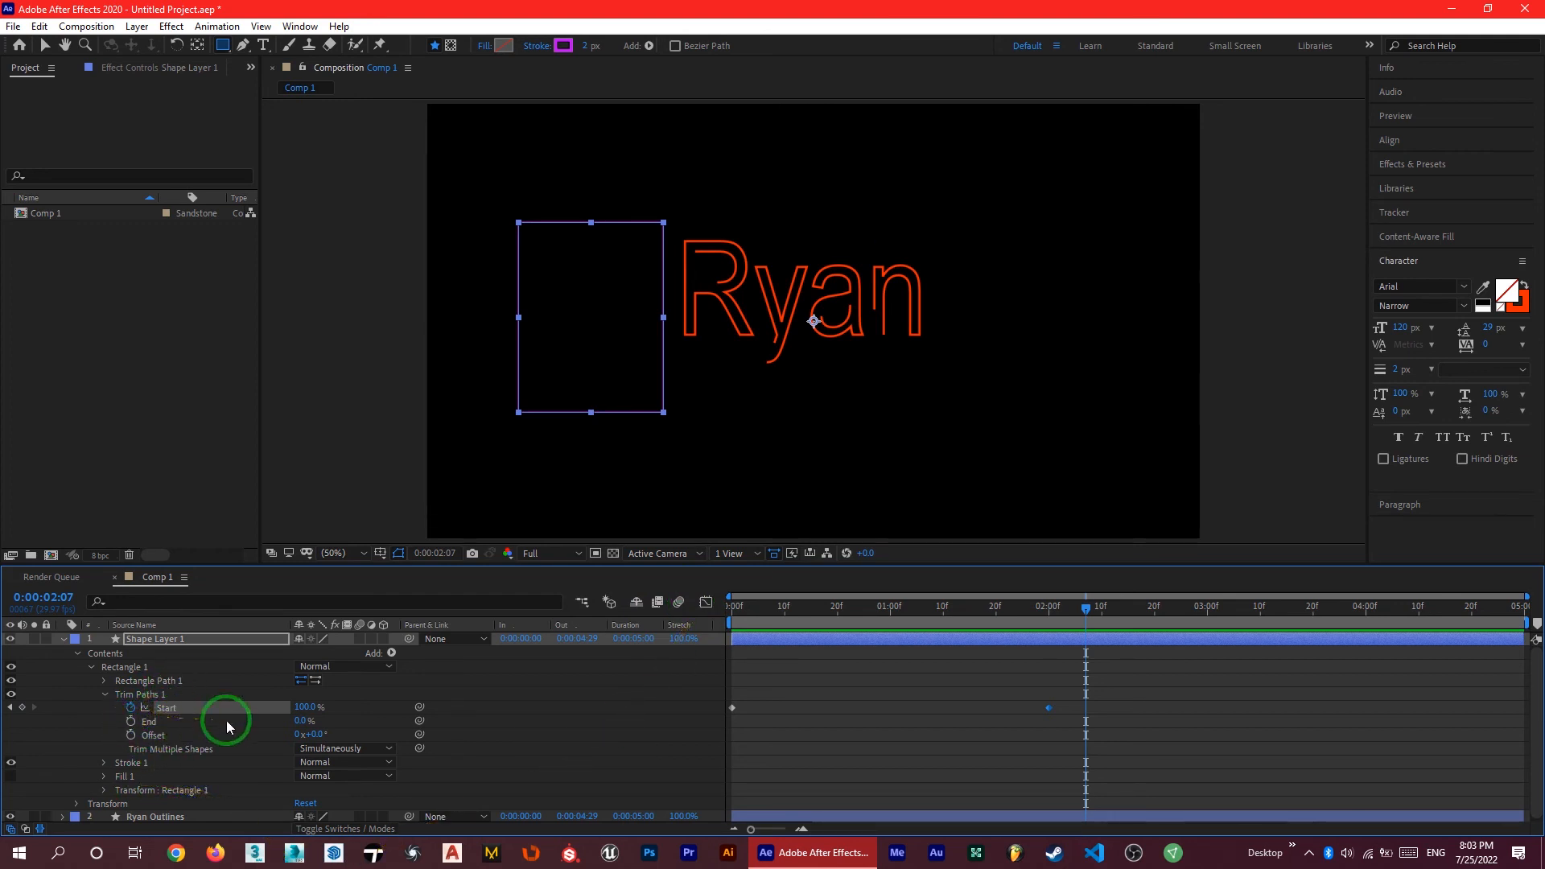
mouse_move(296, 727)
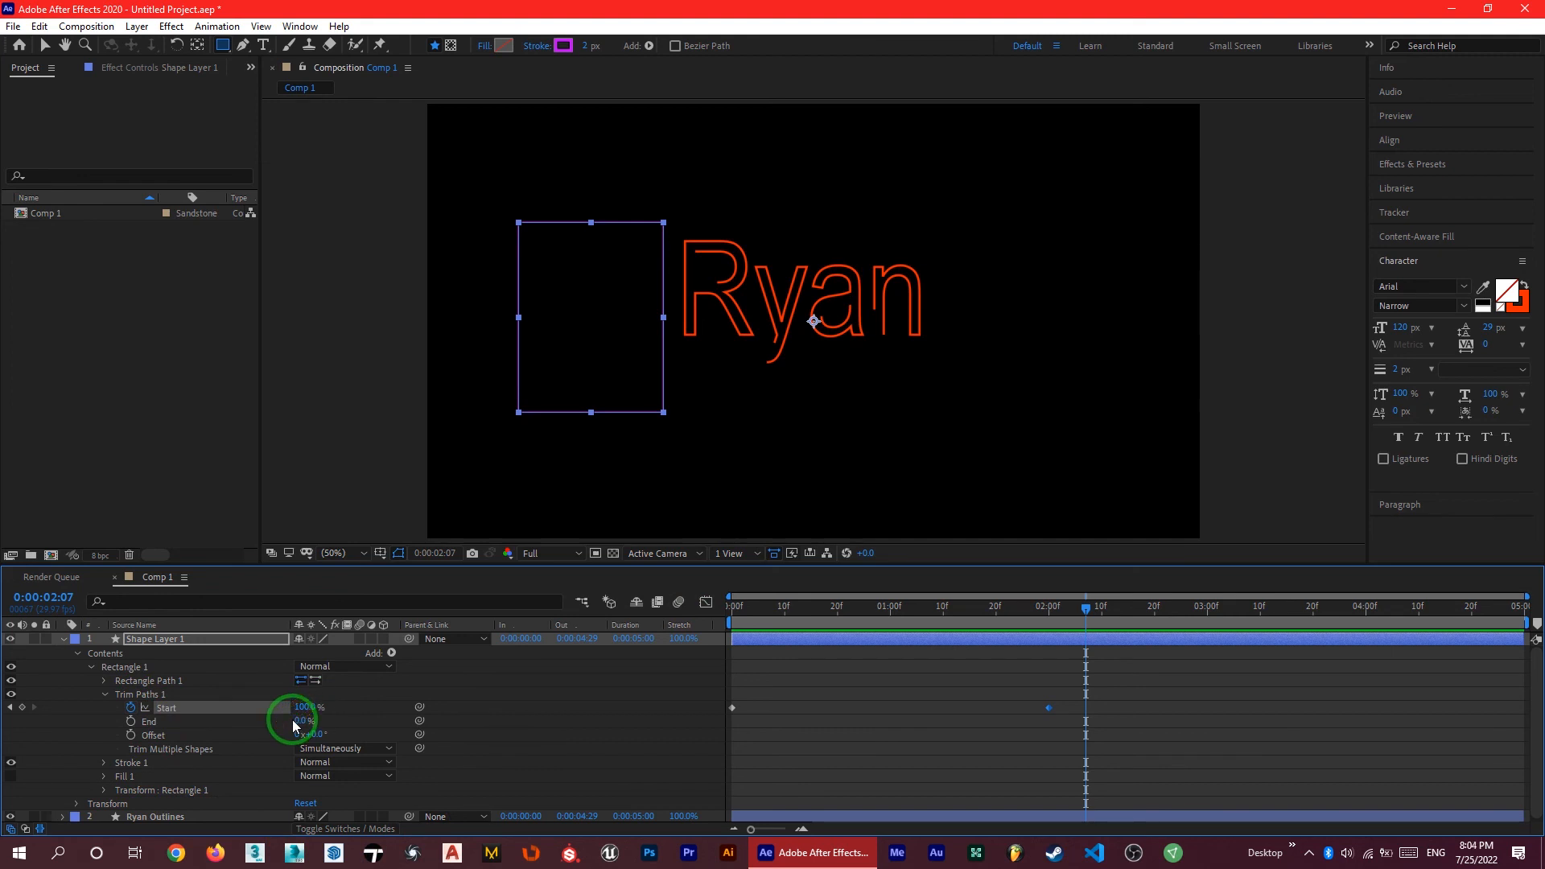